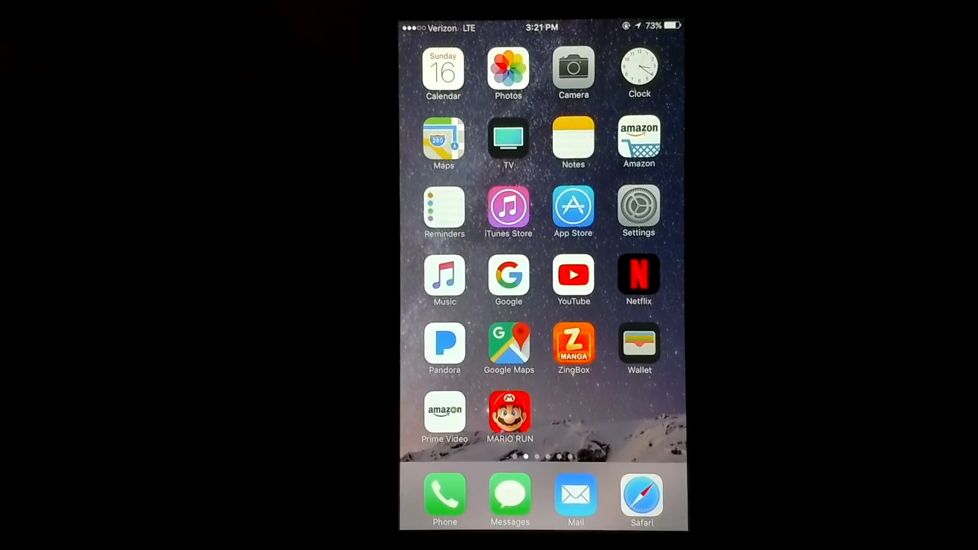
- Reach the iCloud Storage summary showing 5 GB total and 4.74 GB available
left_click(638, 209)
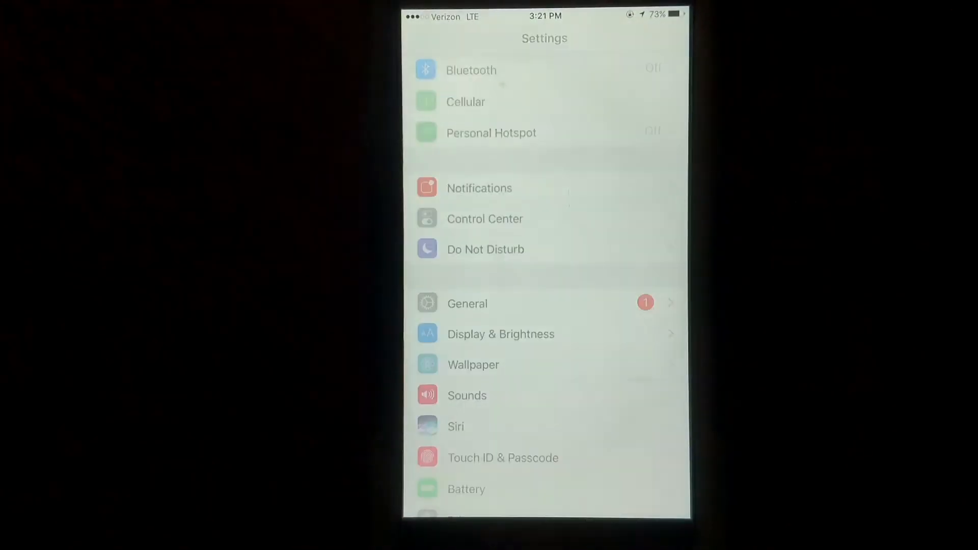
scroll("down", 3)
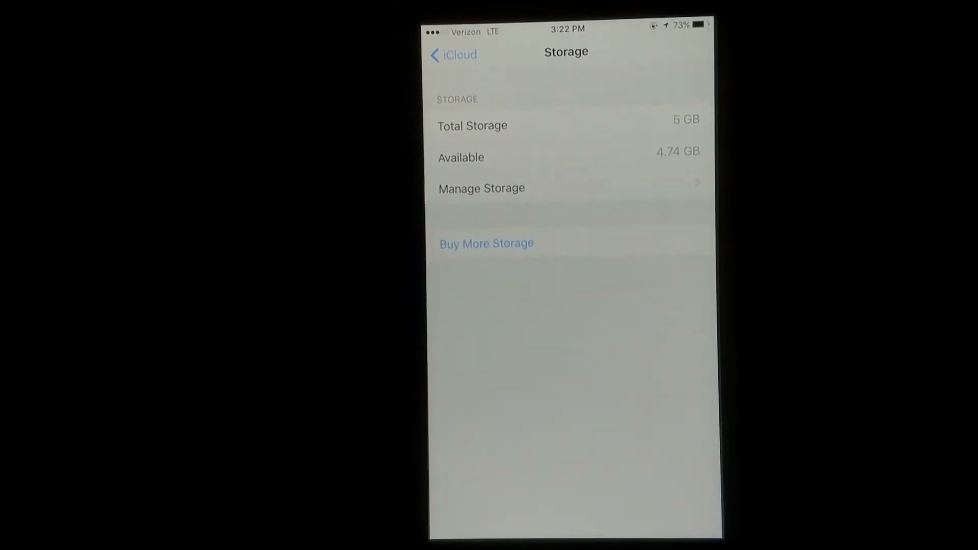
left_click(453, 55)
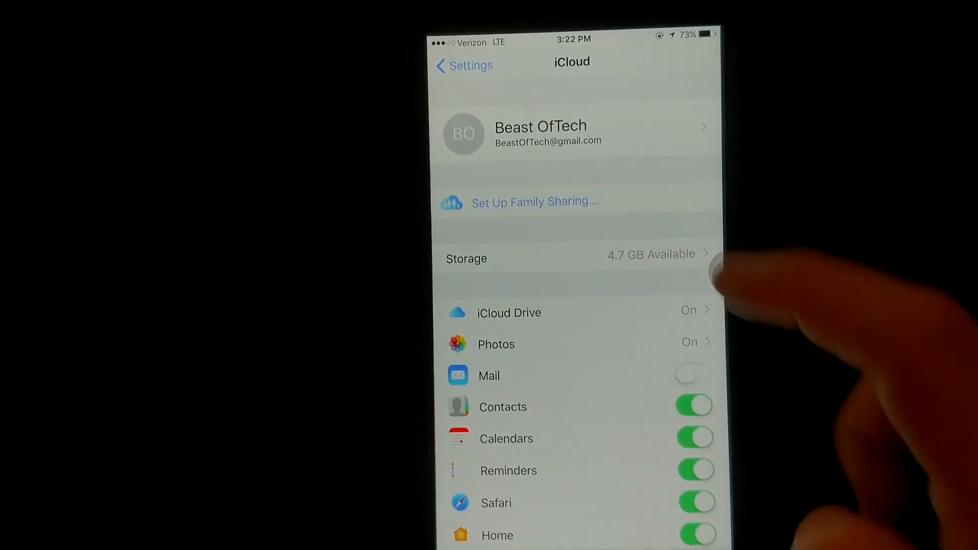
left_click(575, 258)
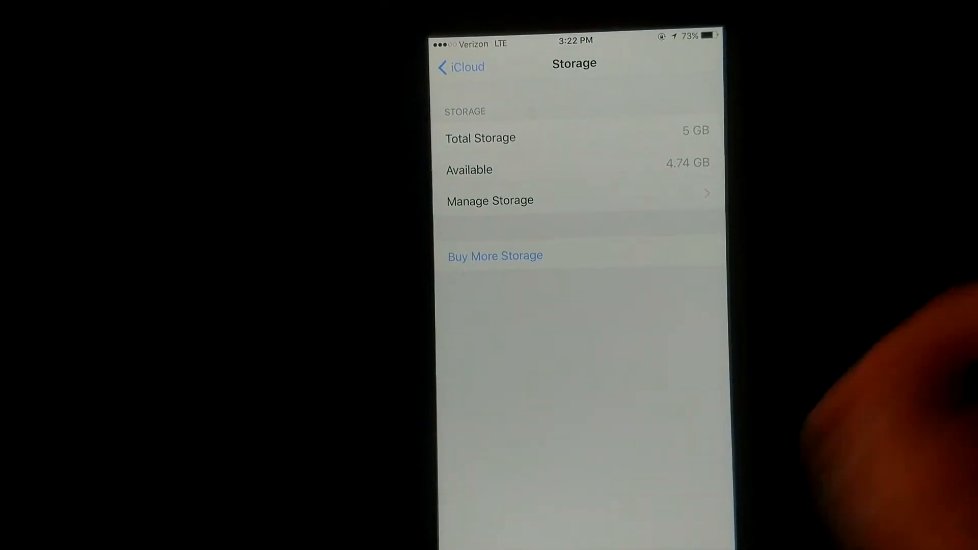
left_click(495, 256)
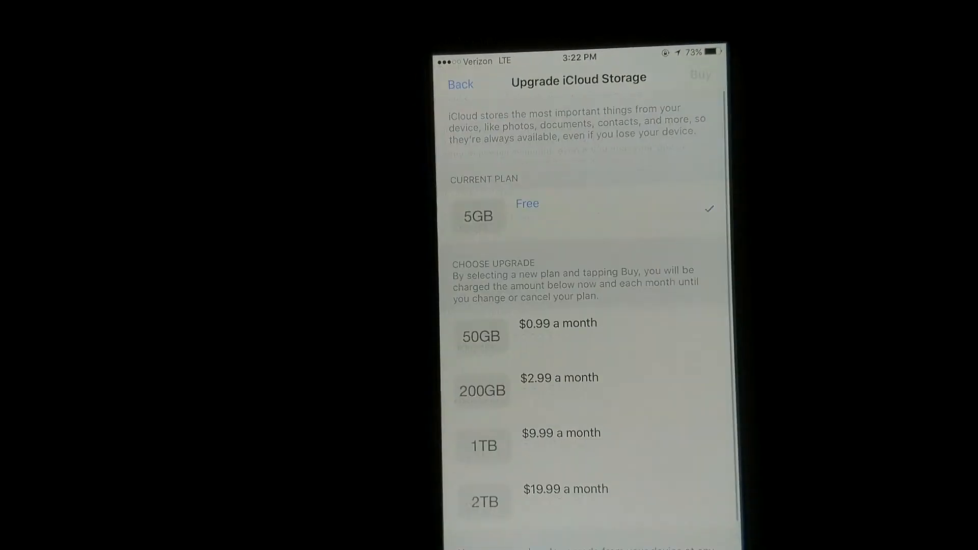
left_click(480, 331)
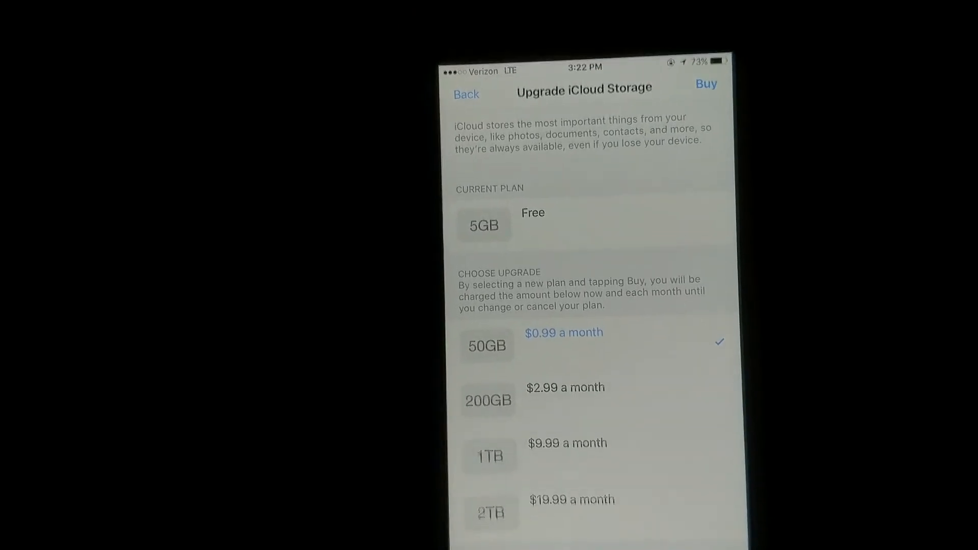
left_click(465, 94)
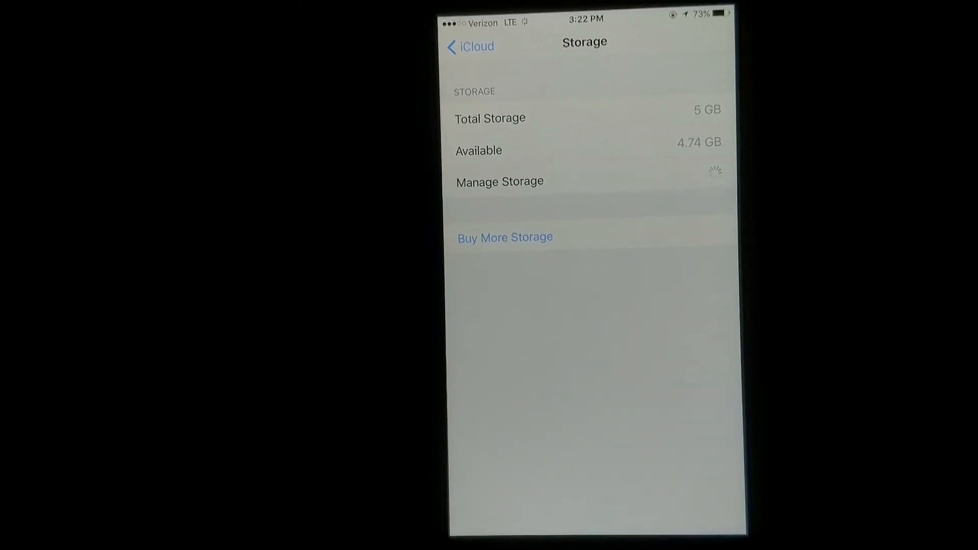
left_click(499, 181)
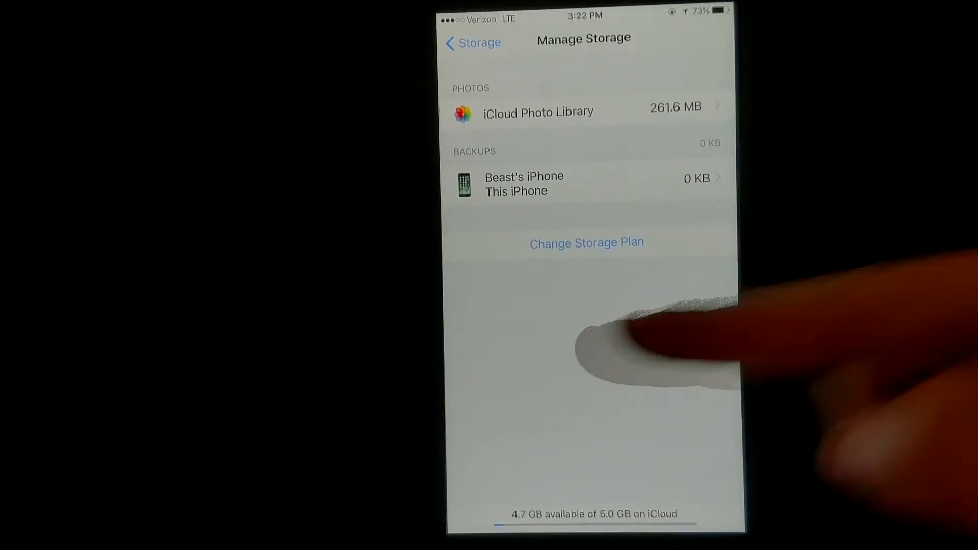
left_click(525, 184)
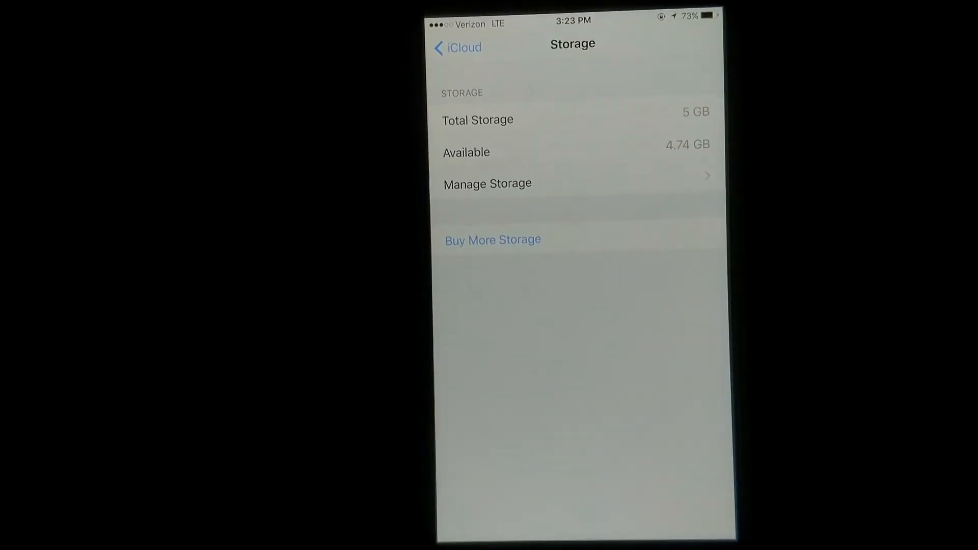
- Go back to the main iCloud list and review app toggles down to Backup and Find My iPhone
left_click(458, 47)
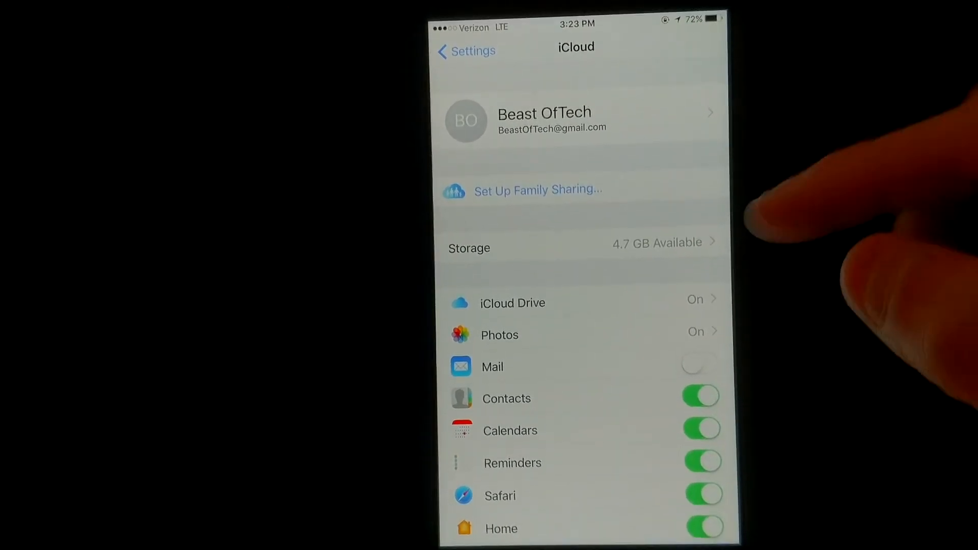
scroll("down", 3)
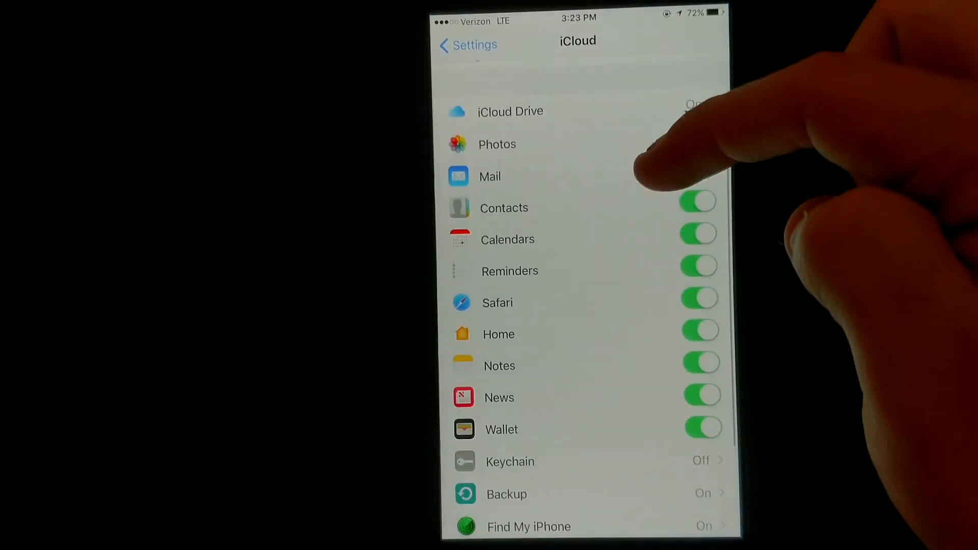